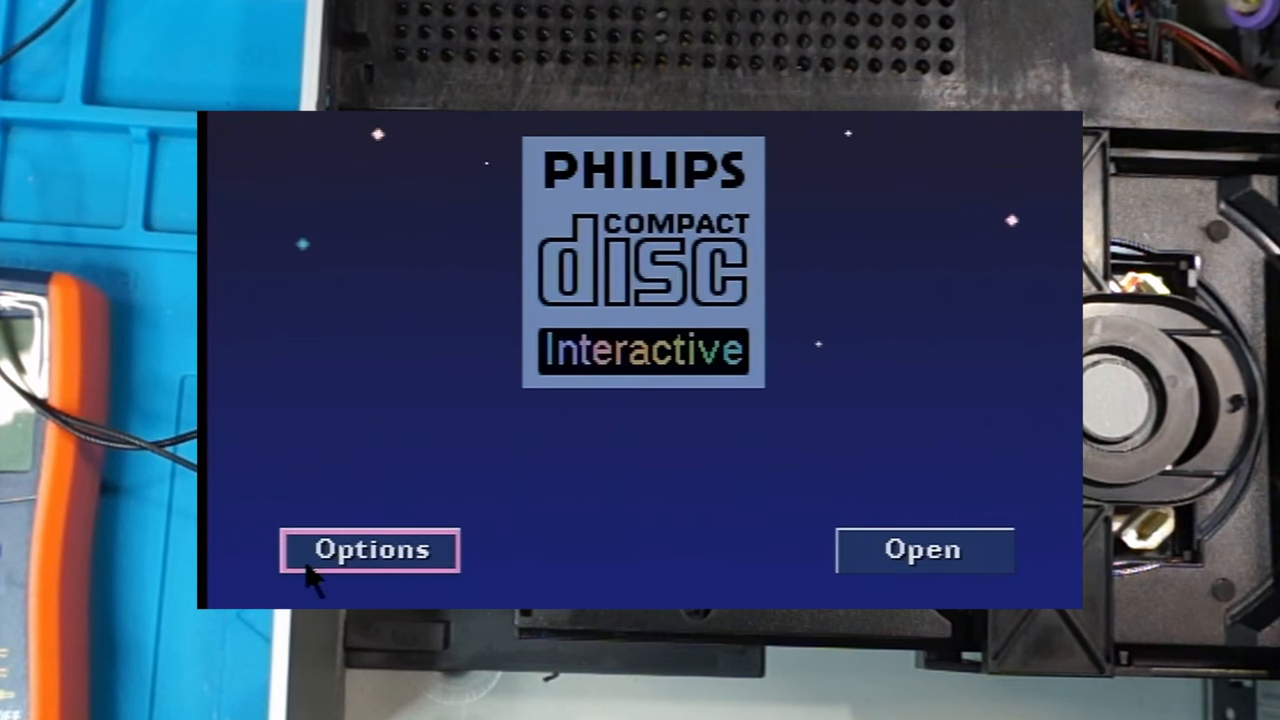
- Go into Options and bring up the Time and Date screen (clock at 0:00, Jan 0 '00)
{"action": "left_click", "coordinate": [368, 550]}
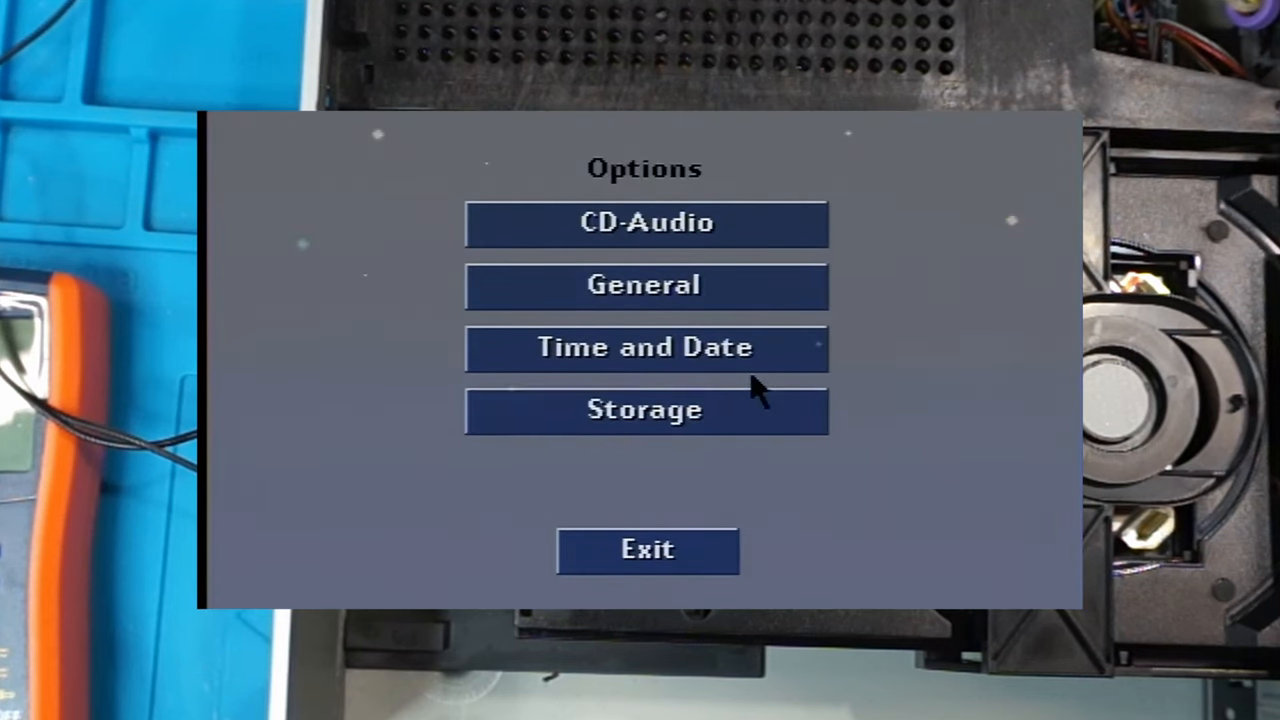
{"action": "mouse_move", "coordinate": [648, 348]}
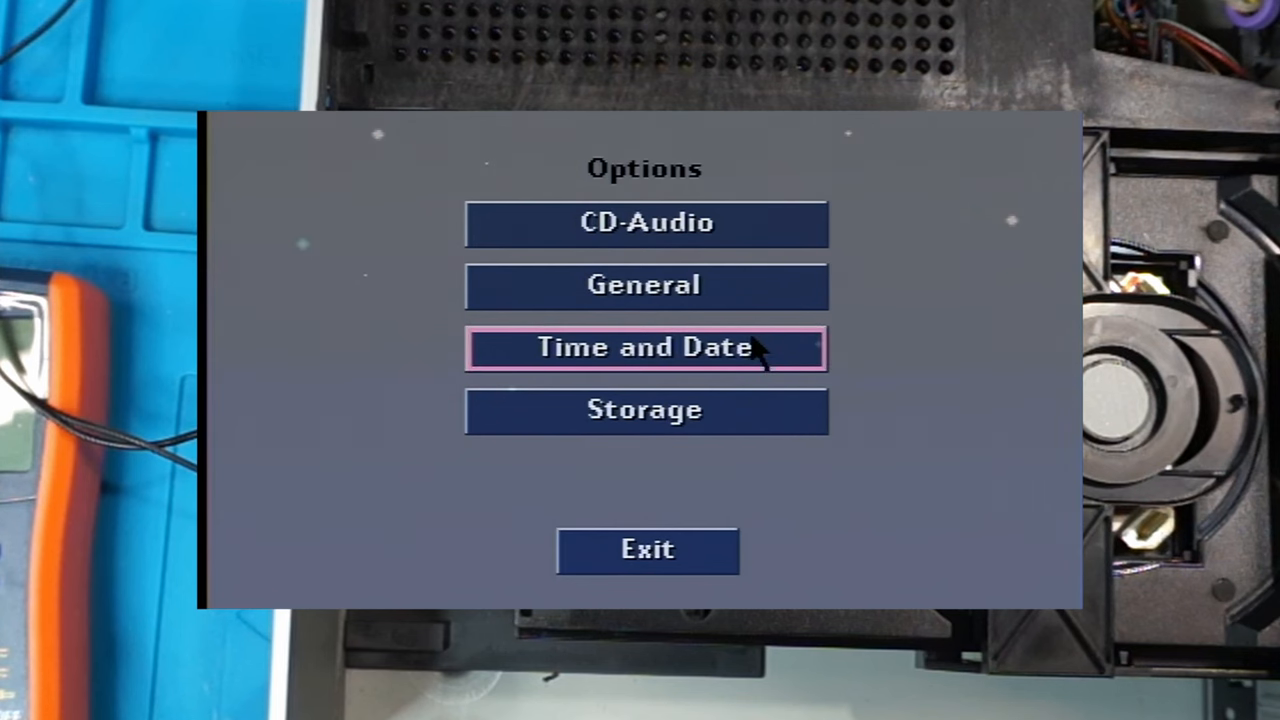
{"action": "left_click", "coordinate": [646, 348]}
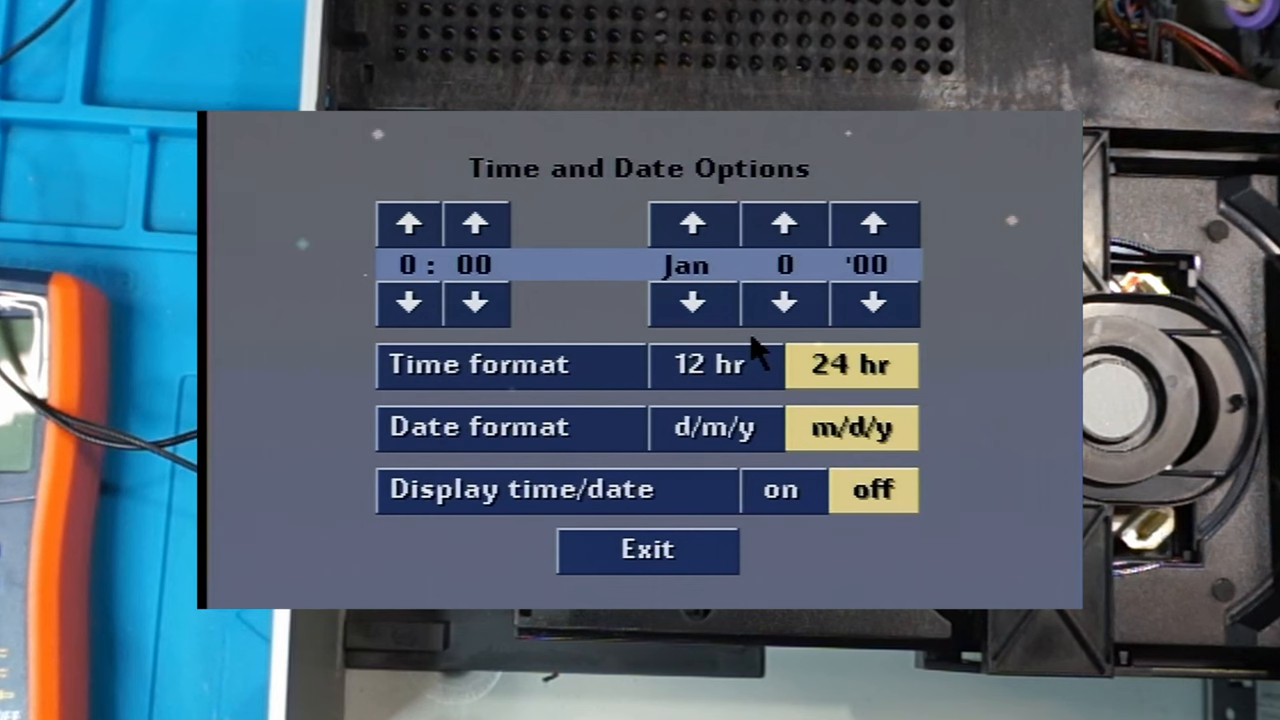
{"action": "mouse_move", "coordinate": [756, 414]}
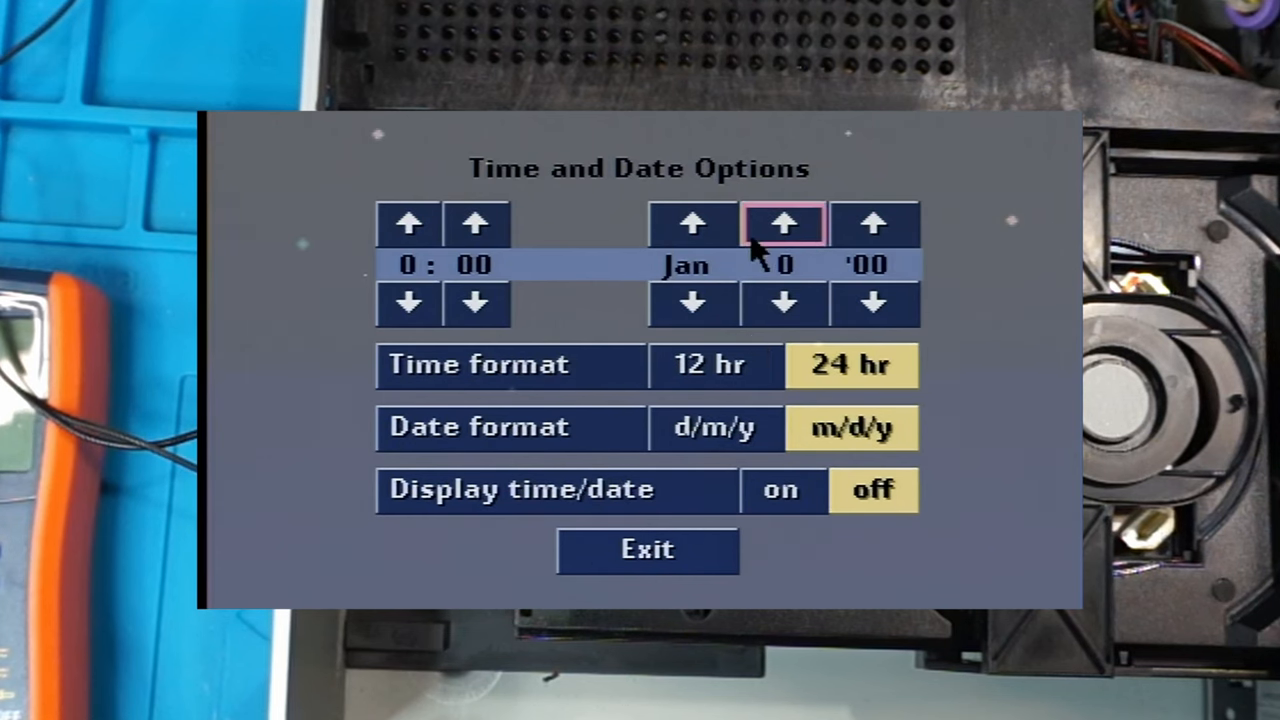
{"action": "mouse_move", "coordinate": [690, 304]}
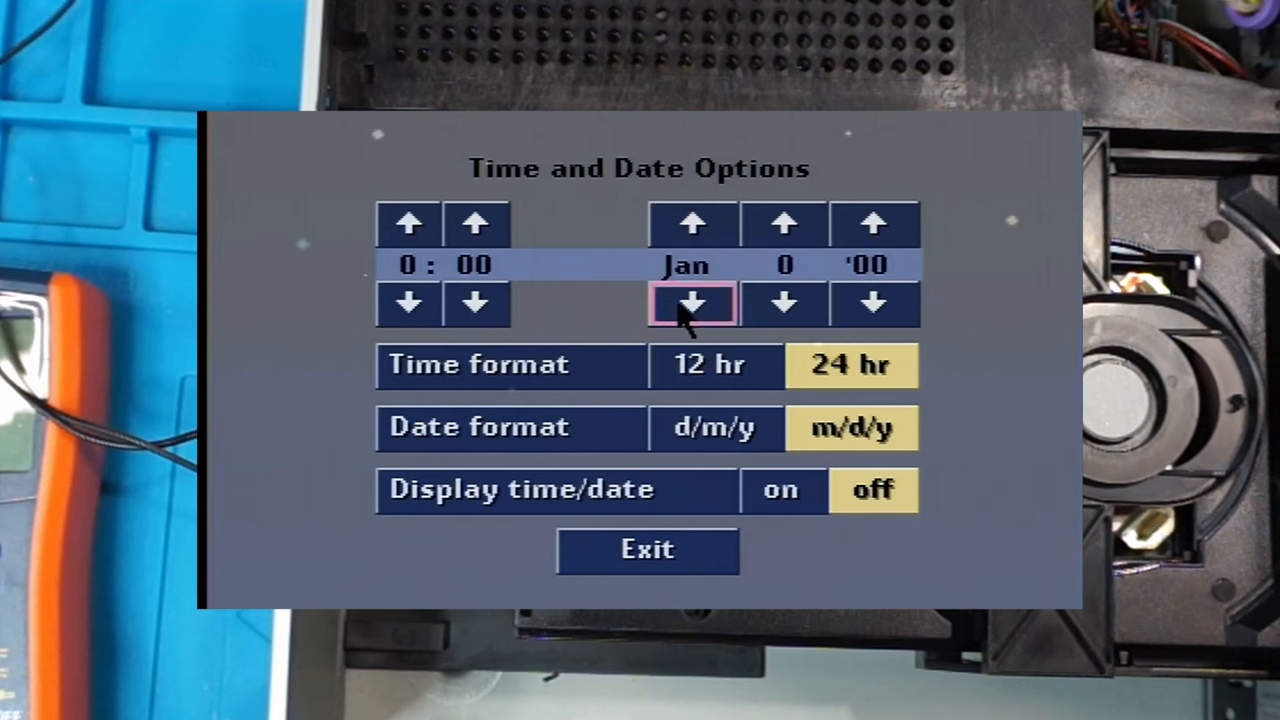
- Step the month back to Dec and raise the day to 7
{"action": "left_click", "coordinate": [690, 304]}
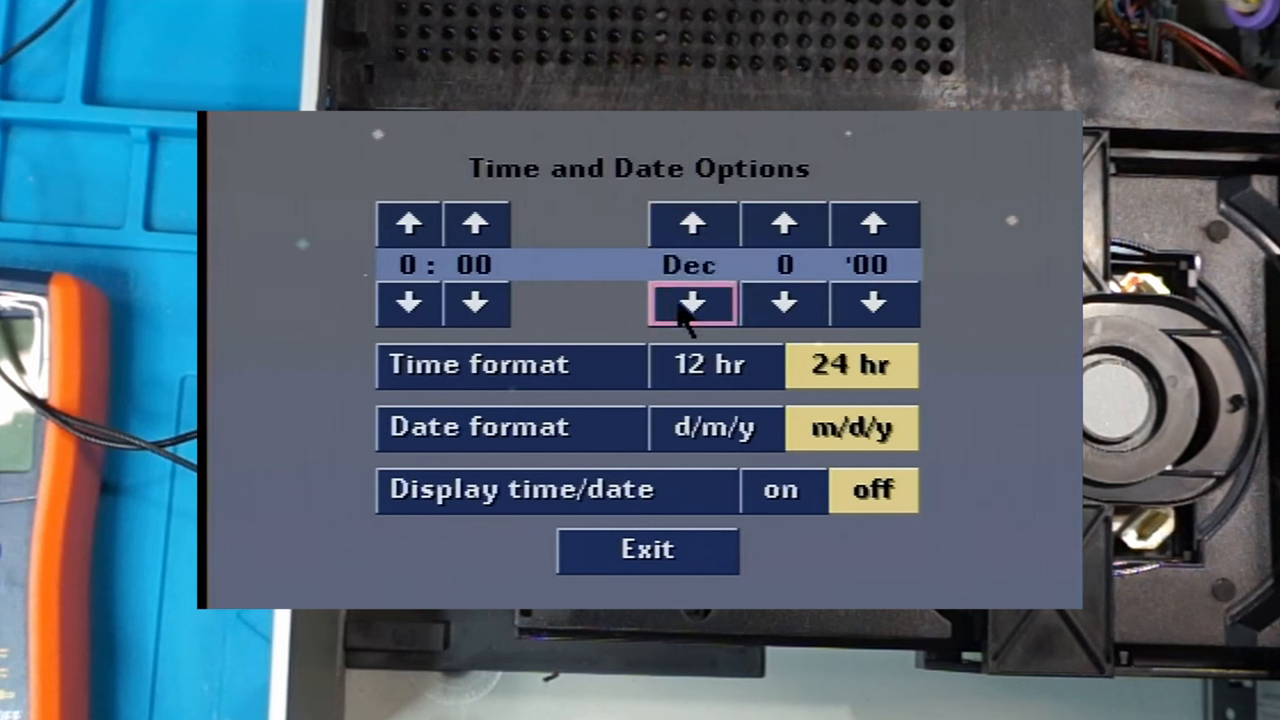
{"action": "mouse_move", "coordinate": [784, 224]}
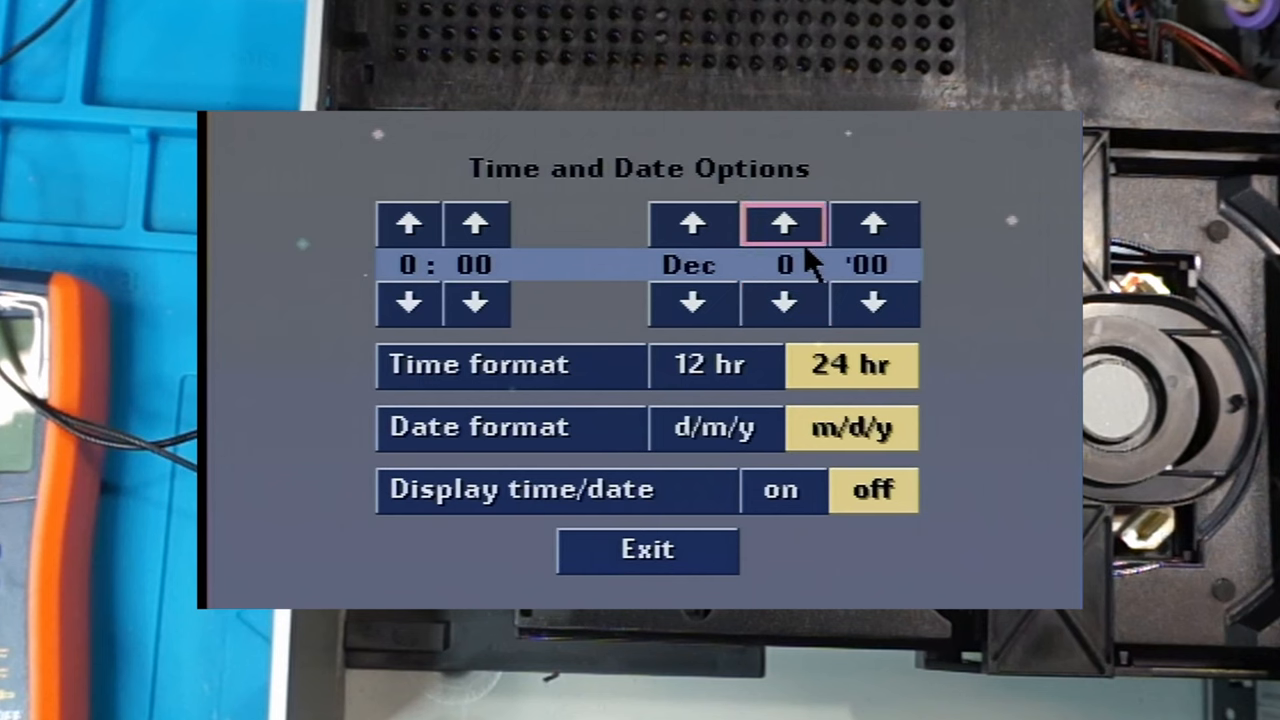
{"action": "left_click", "coordinate": [784, 224]}
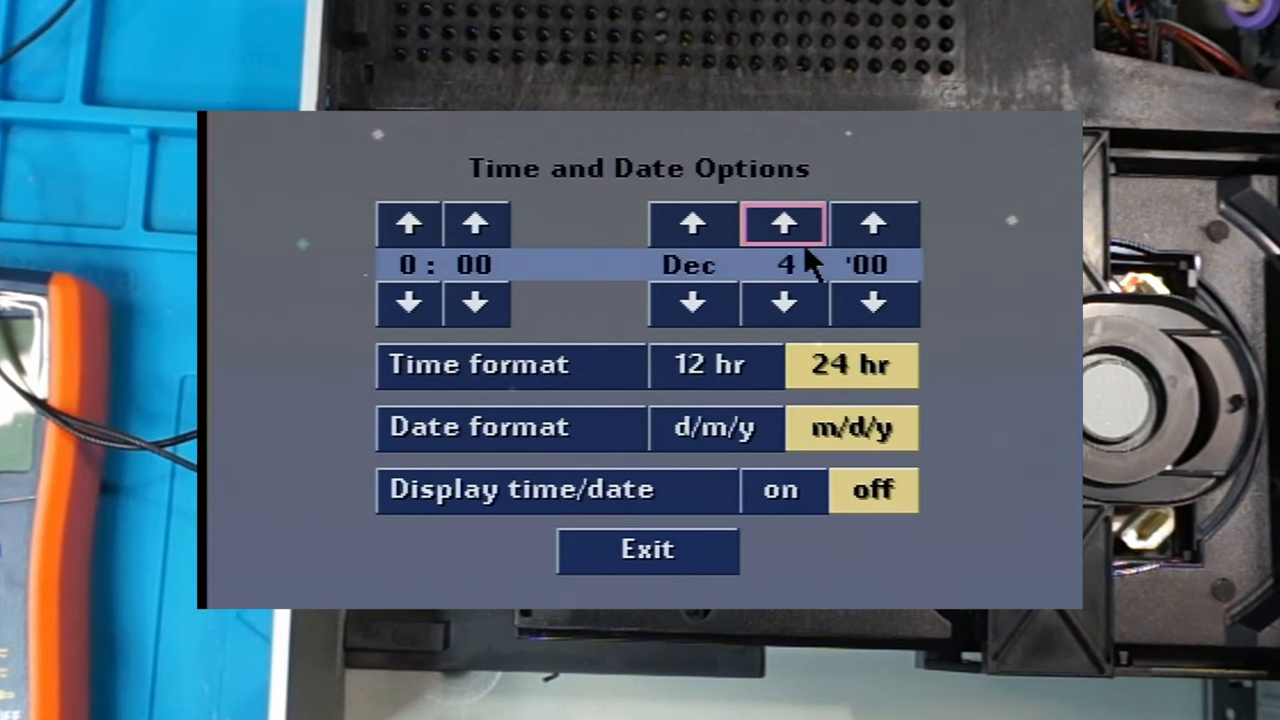
{"action": "left_click", "coordinate": [784, 224]}
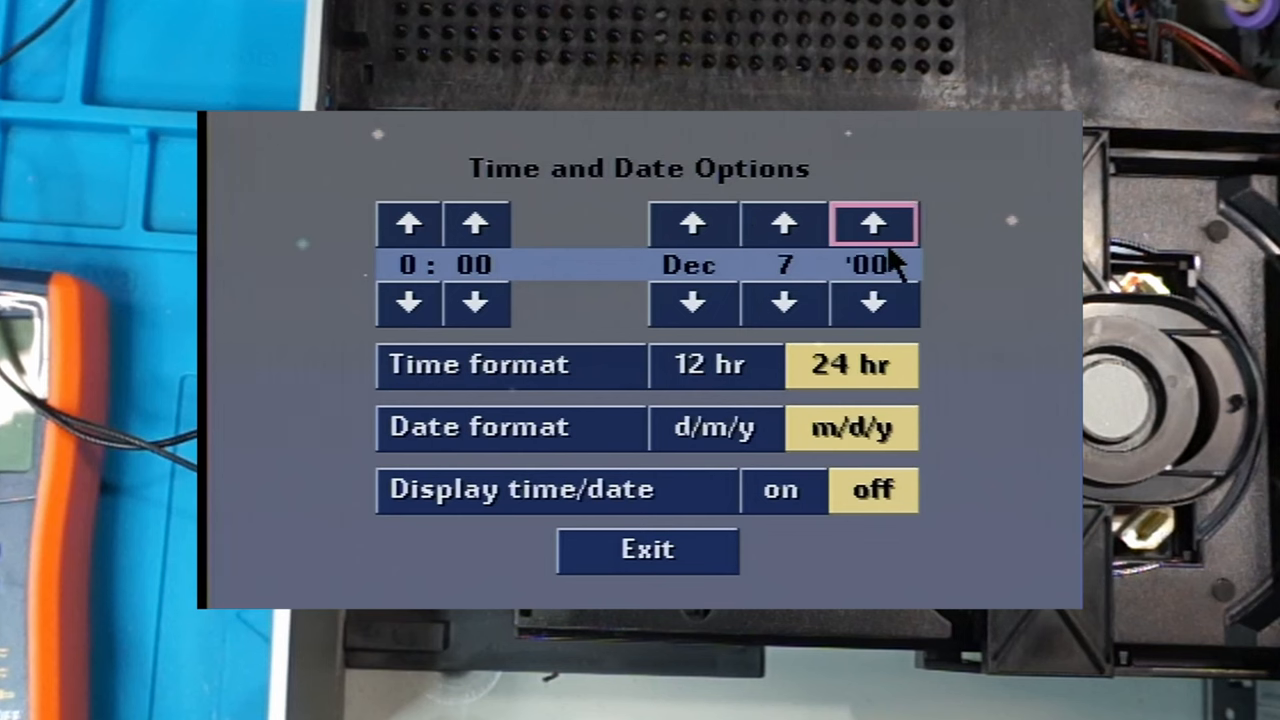
- Advance the year up to '23 so the date reads Dec 7 '23
{"action": "left_click", "coordinate": [872, 224]}
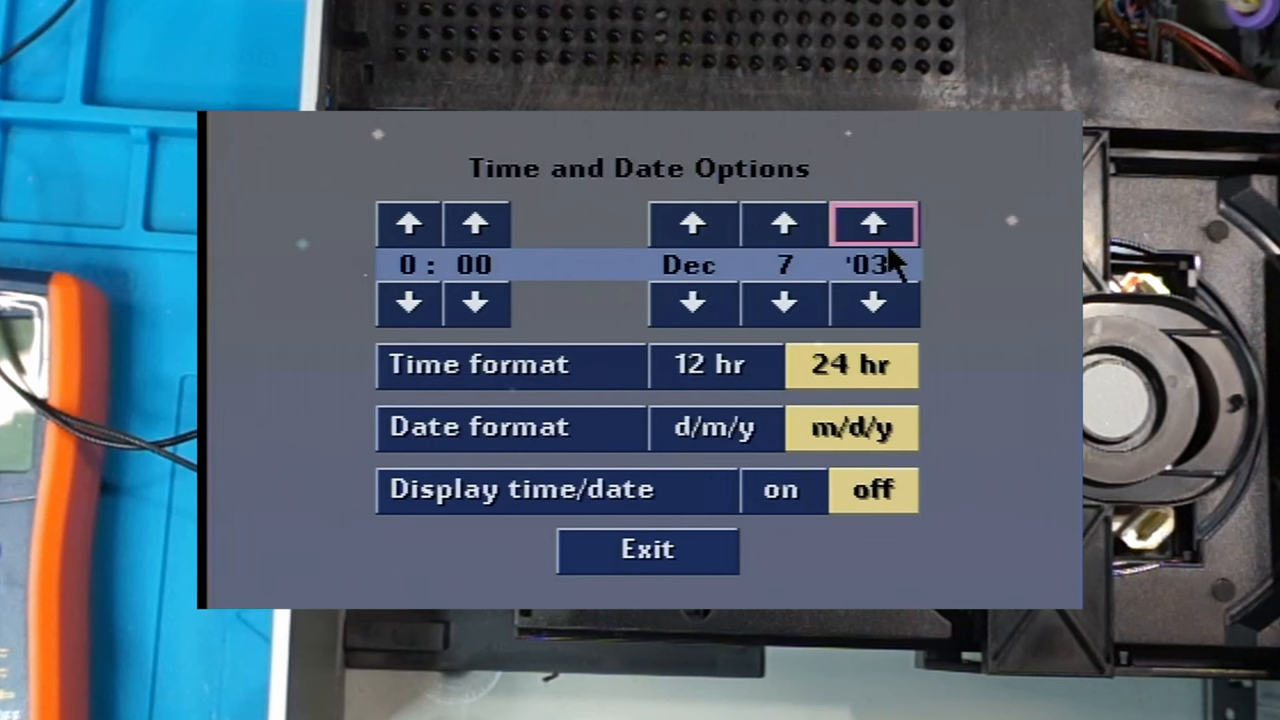
{"action": "left_click", "coordinate": [872, 224]}
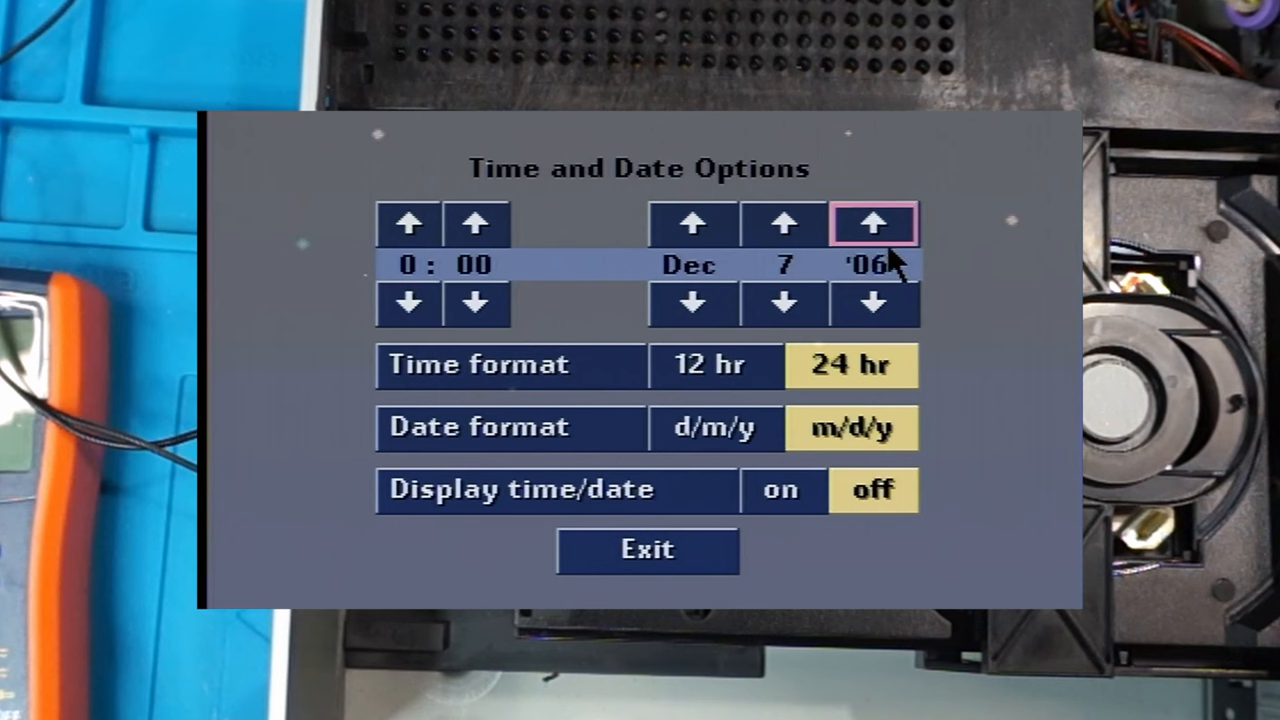
{"action": "left_click", "coordinate": [872, 224]}
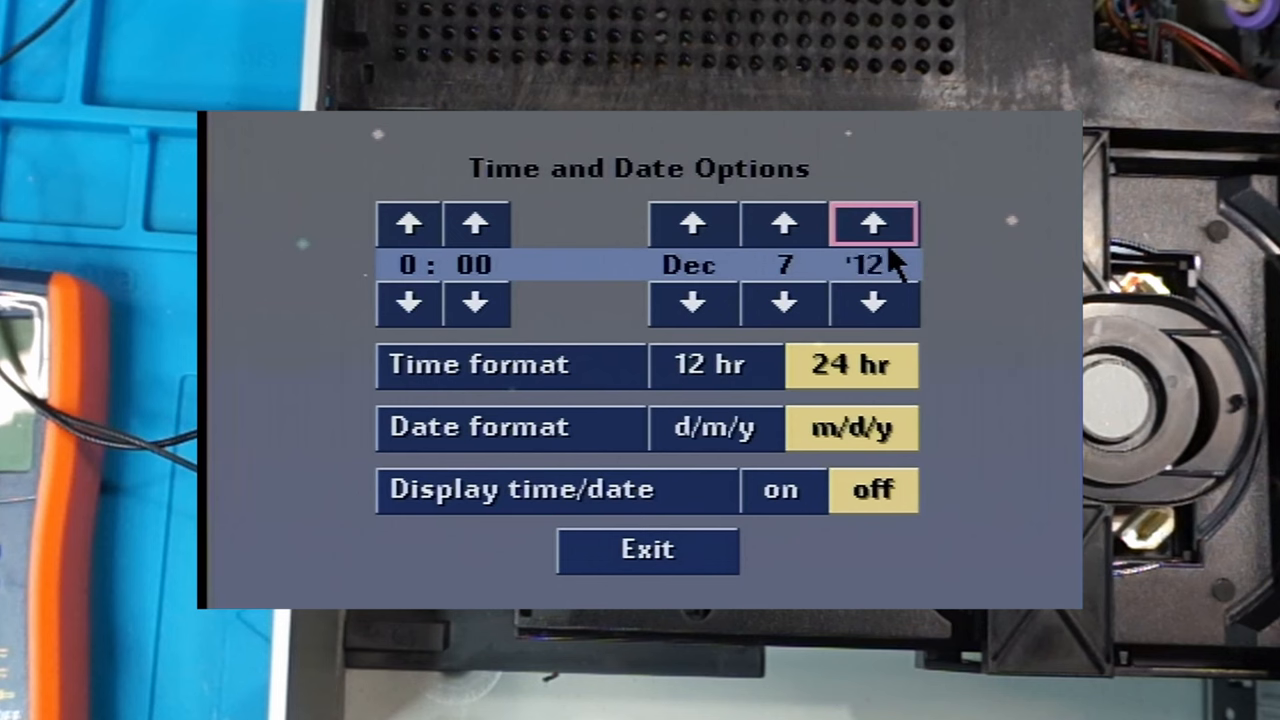
{"action": "left_click", "coordinate": [872, 222]}
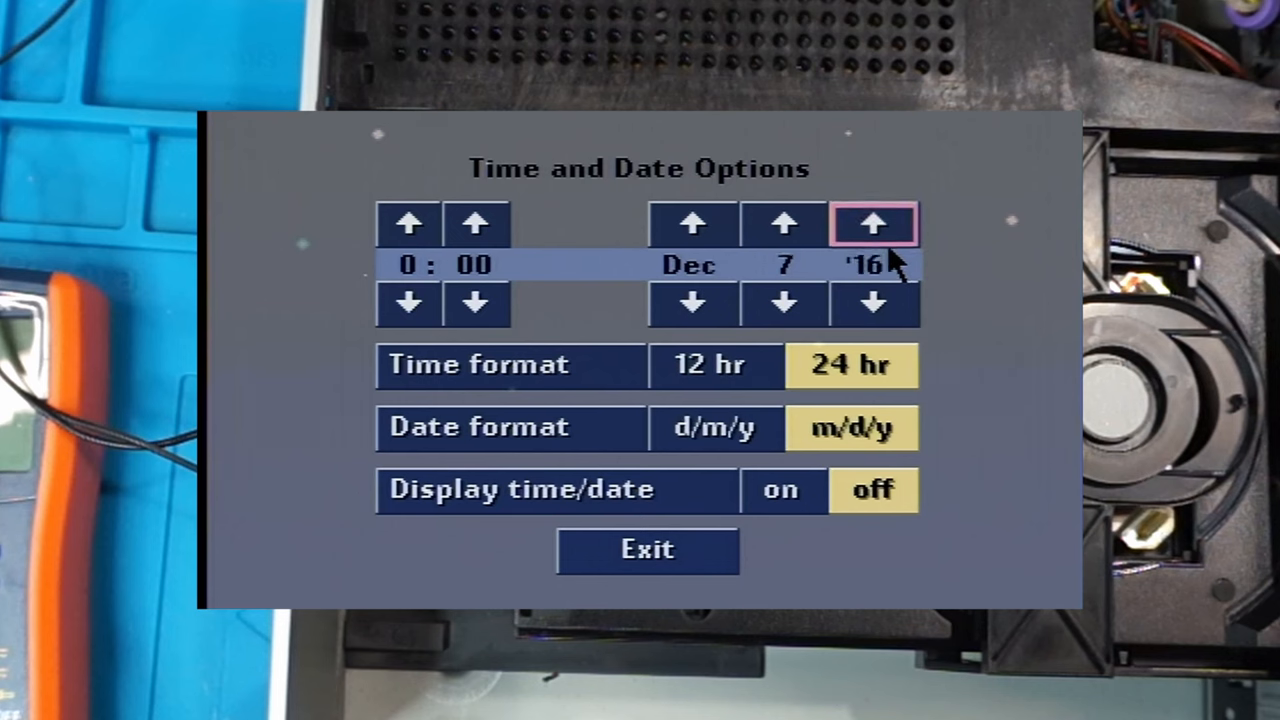
{"action": "left_click", "coordinate": [872, 224]}
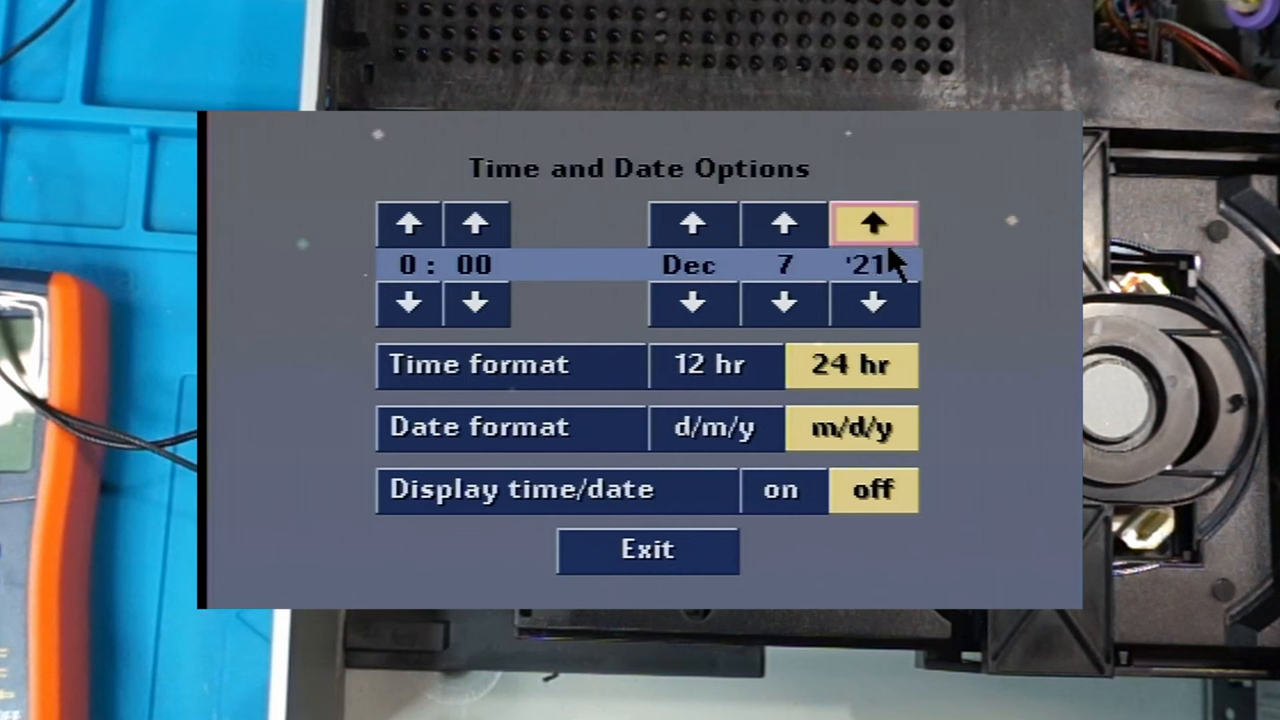
{"action": "left_click", "coordinate": [872, 224]}
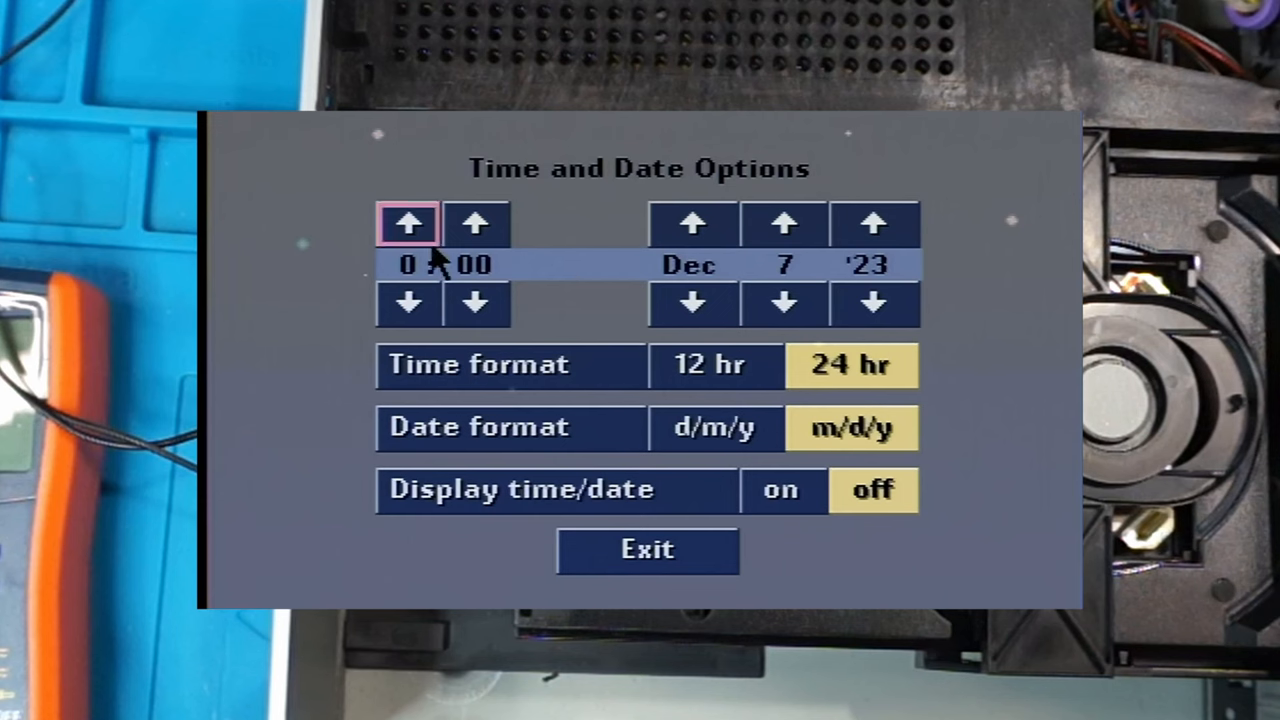
- Advance the hour and adjust the minutes so the clock reads 9:57
{"action": "left_click", "coordinate": [408, 224]}
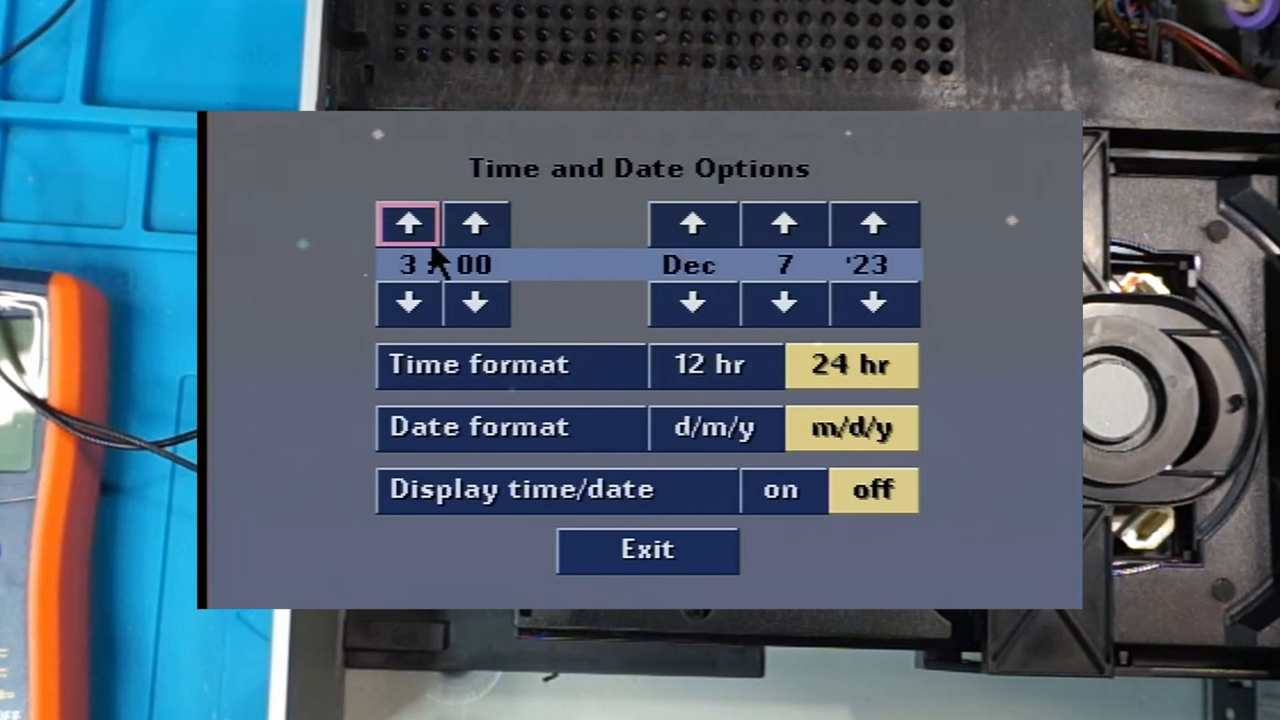
{"action": "left_click", "coordinate": [408, 224]}
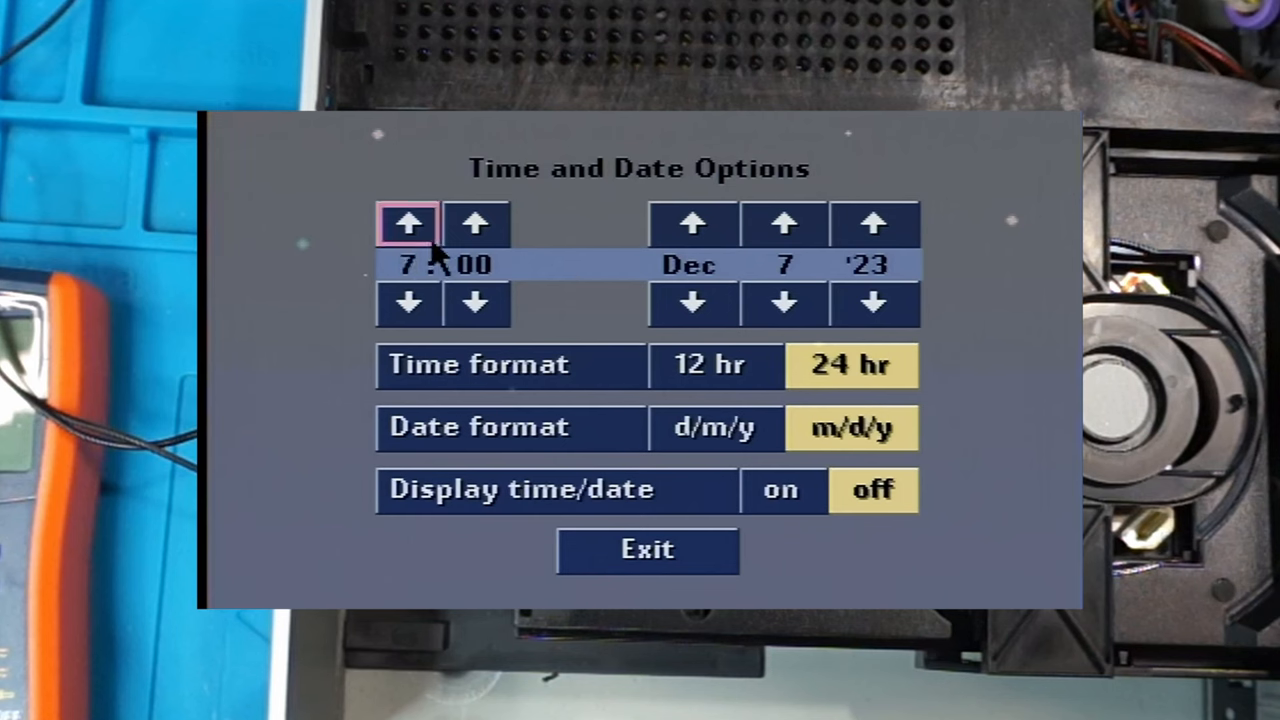
{"action": "left_click", "coordinate": [408, 224]}
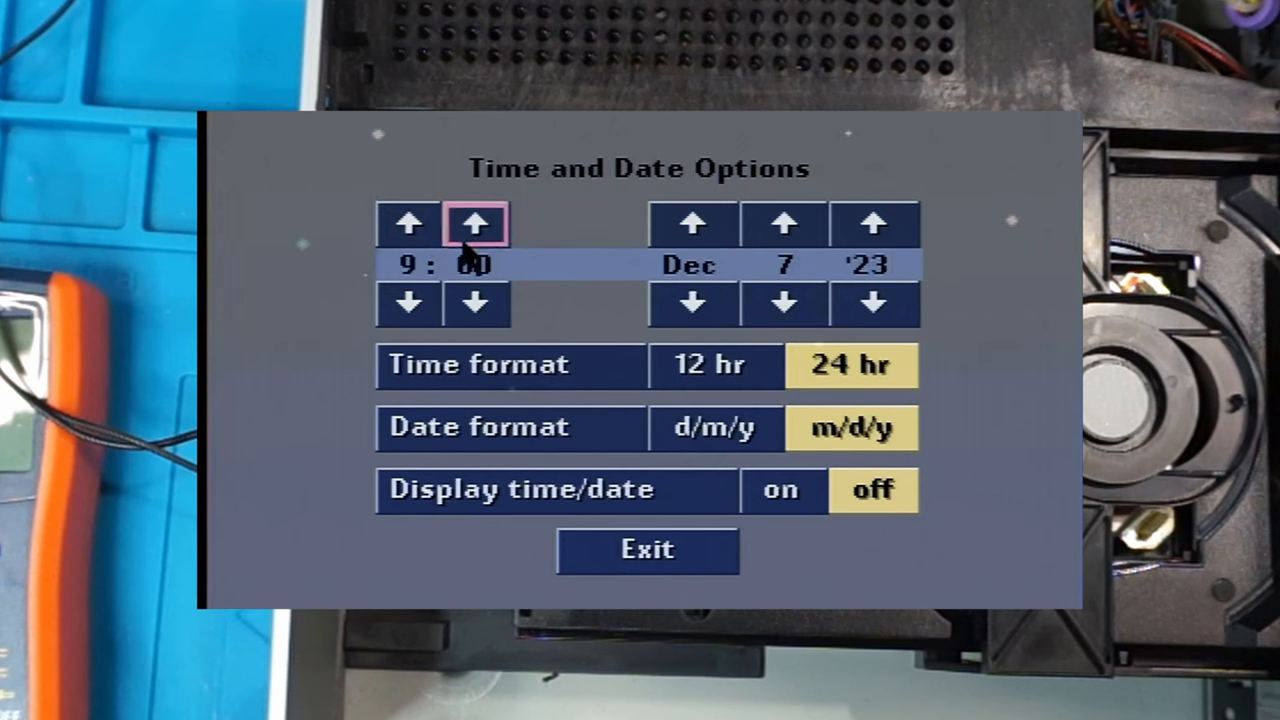
{"action": "left_click", "coordinate": [476, 222]}
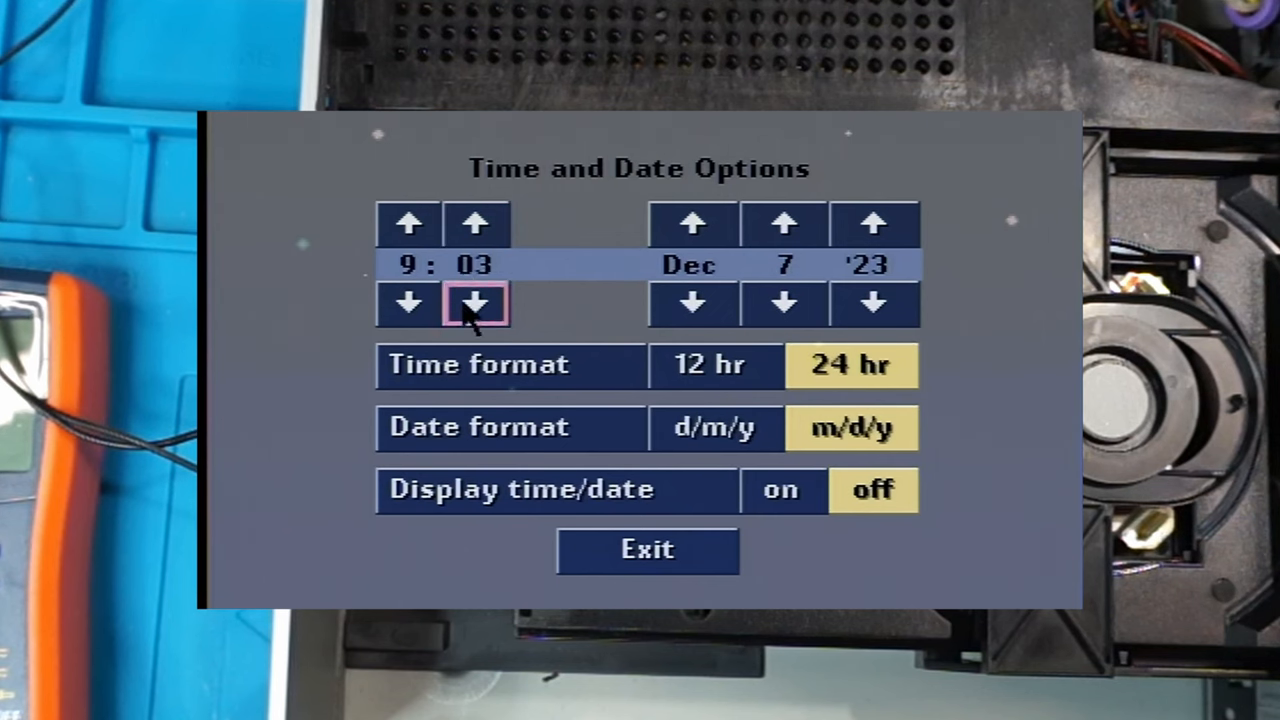
{"action": "left_click", "coordinate": [476, 304]}
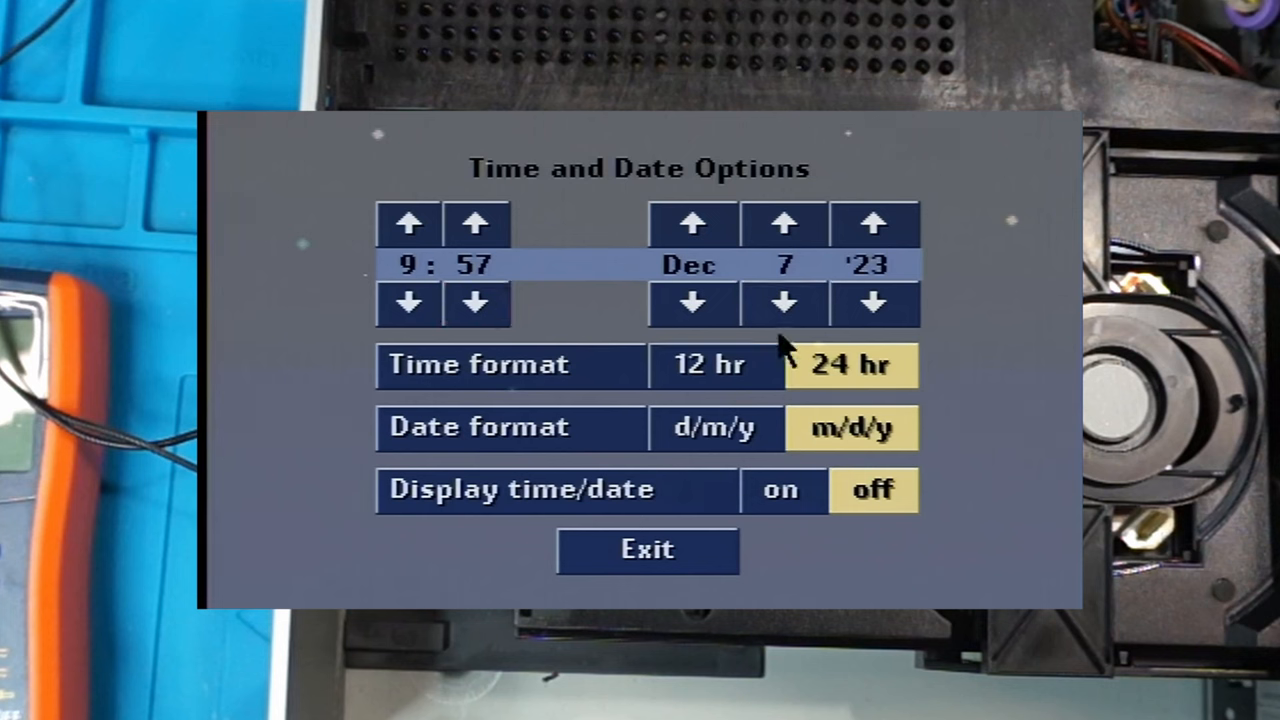
- Switch to 12-hour format, turn Display time/date on, and exit to the Options menu
{"action": "left_click", "coordinate": [710, 364]}
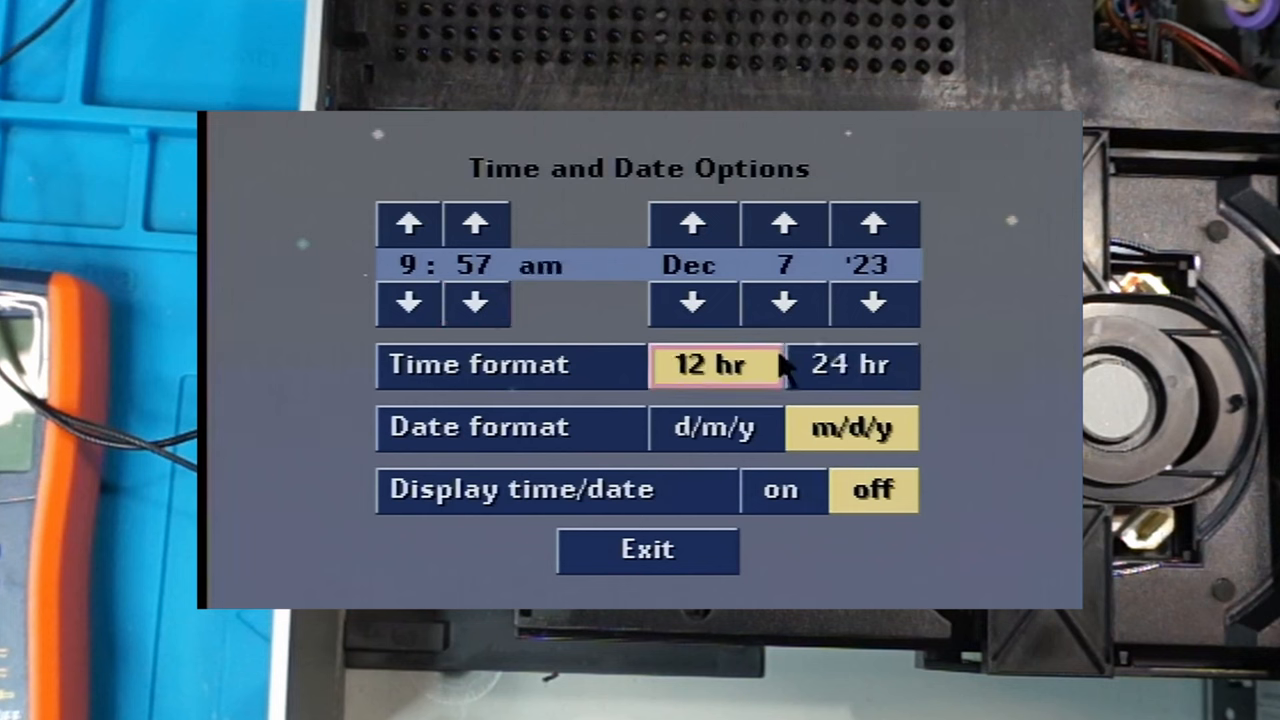
{"action": "left_click", "coordinate": [716, 428]}
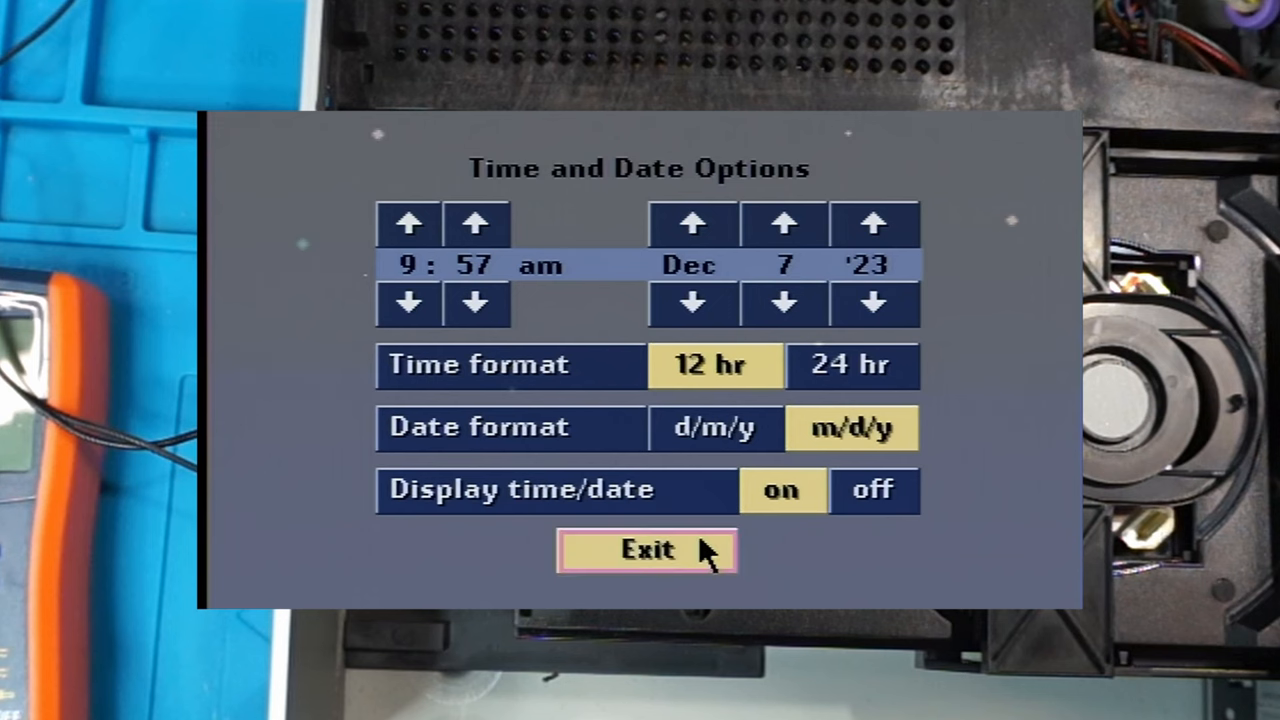
{"action": "left_click", "coordinate": [646, 550]}
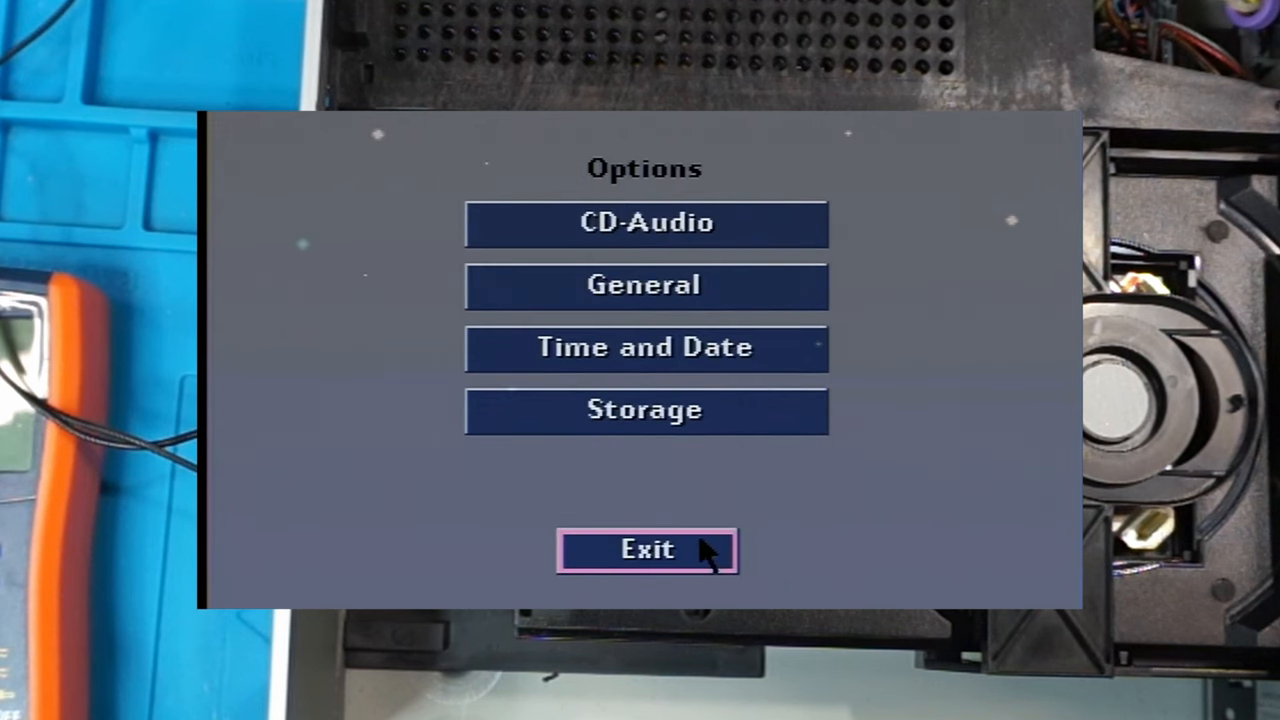
- Exit Options to the main screen, now showing 9:57 am, Dec 7 '23
{"action": "left_click", "coordinate": [646, 550]}
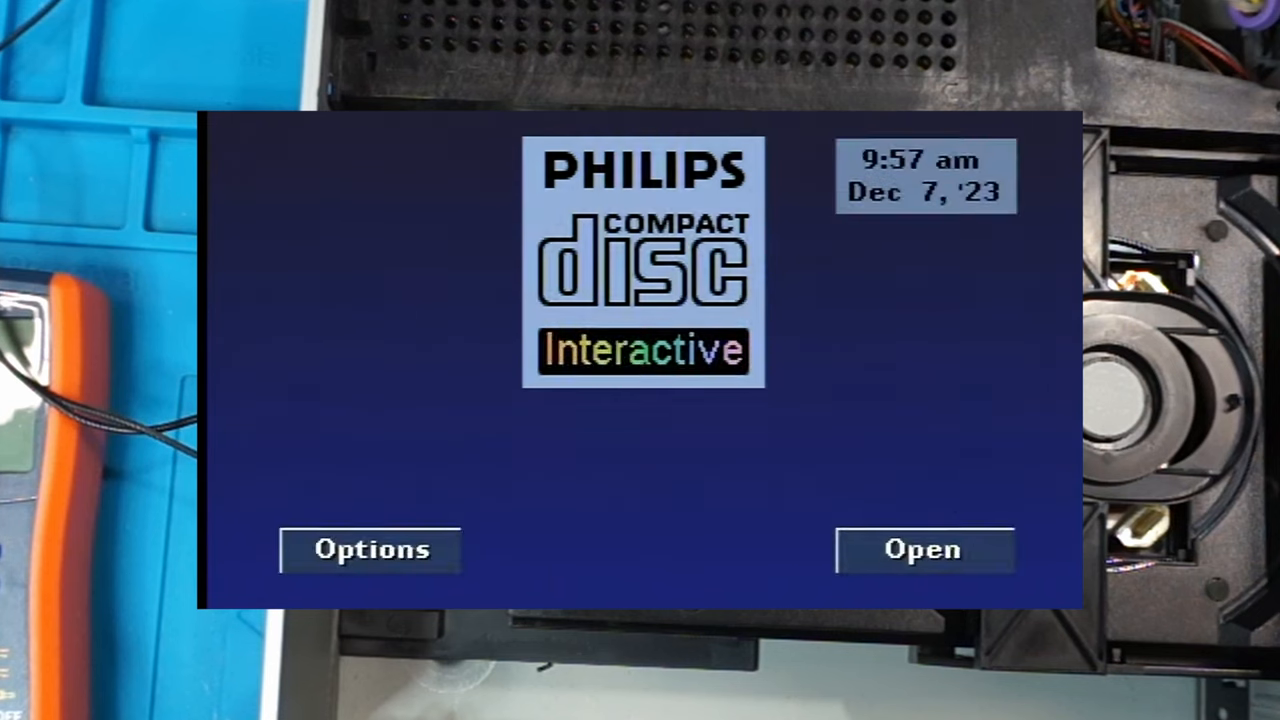
{"action": "mouse_move", "coordinate": [960, 504]}
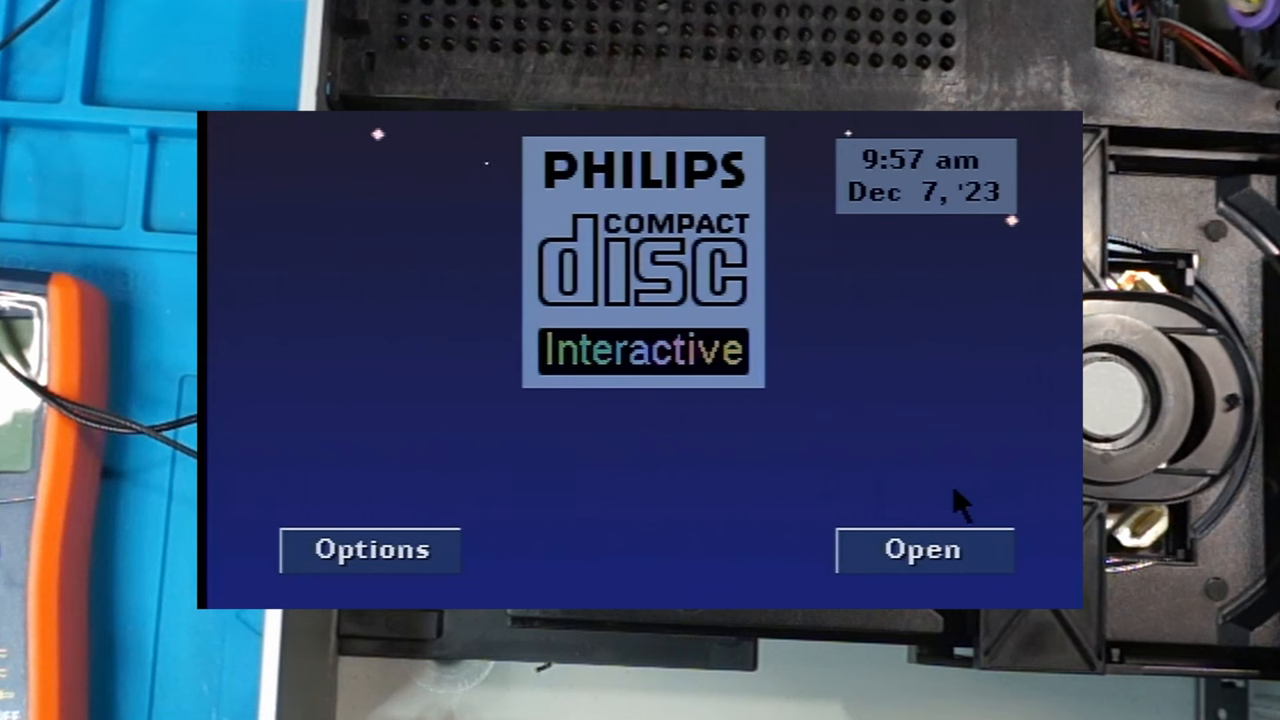
{"action": "mouse_move", "coordinate": [644, 504]}
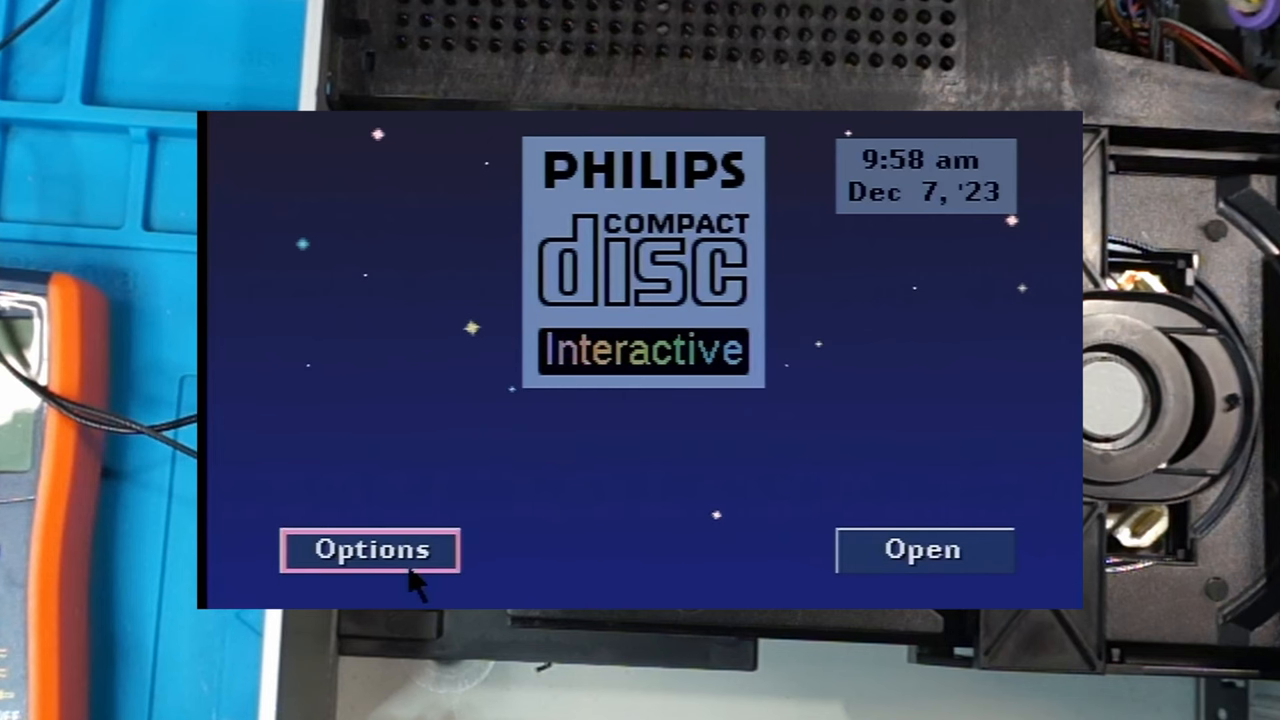
{"action": "left_click", "coordinate": [370, 550]}
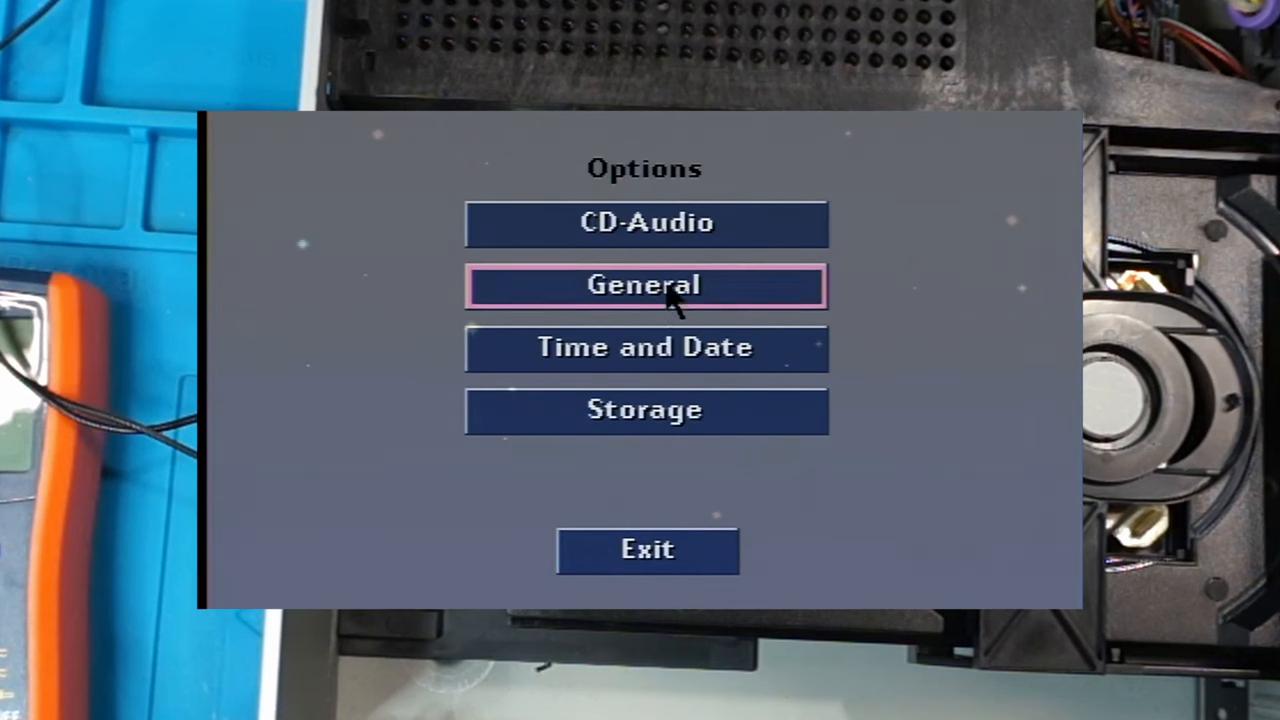
{"action": "left_click", "coordinate": [644, 284]}
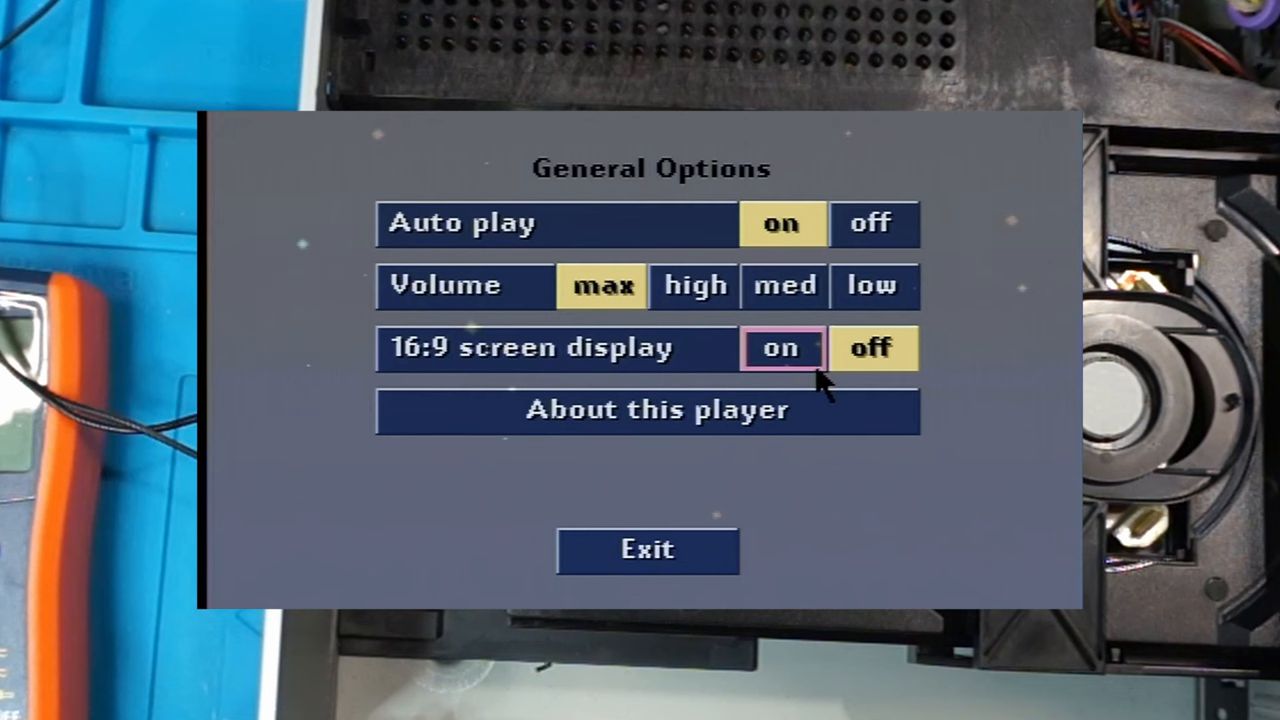
{"action": "left_click", "coordinate": [782, 348]}
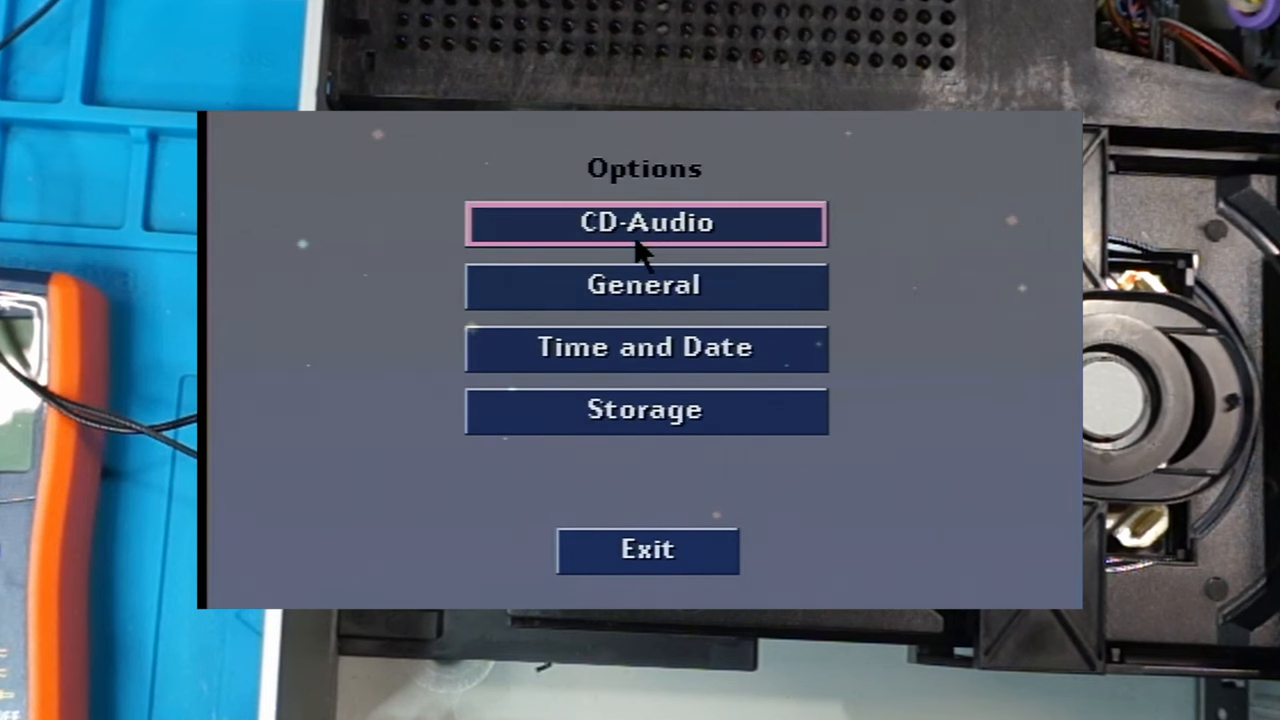
{"action": "left_click", "coordinate": [644, 224]}
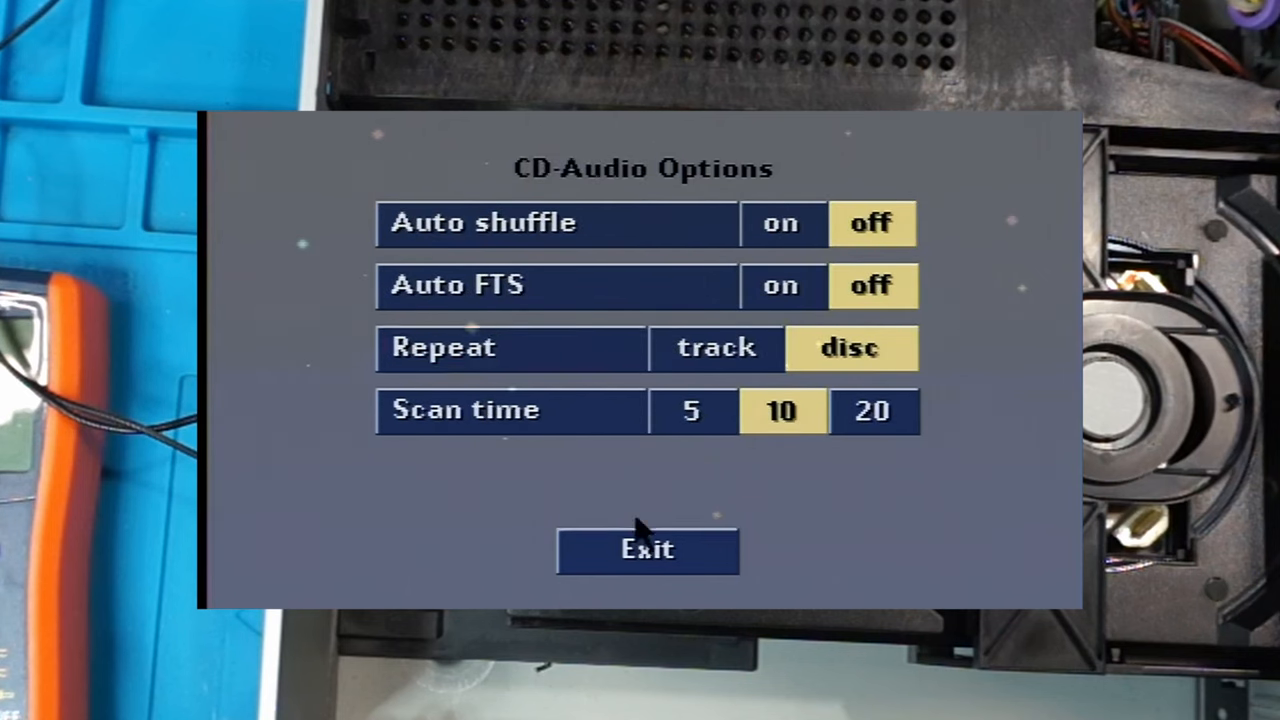
{"action": "left_click", "coordinate": [648, 550]}
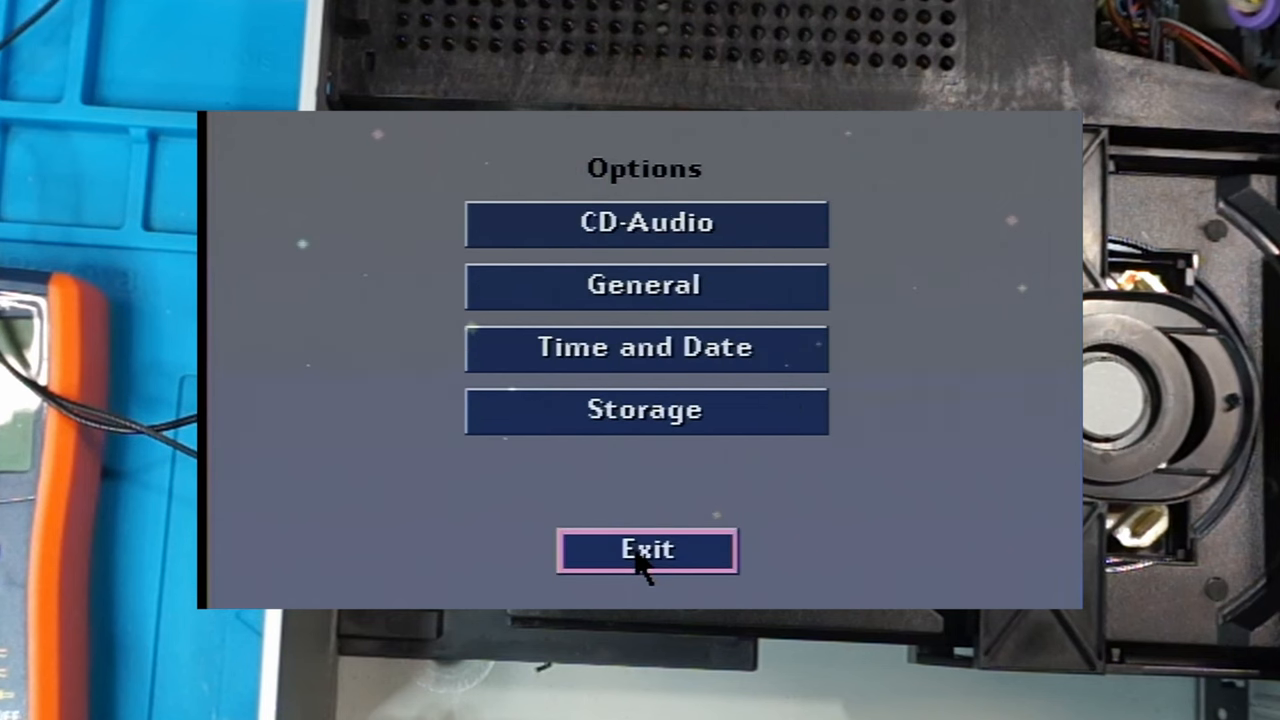
{"action": "left_click", "coordinate": [646, 550]}
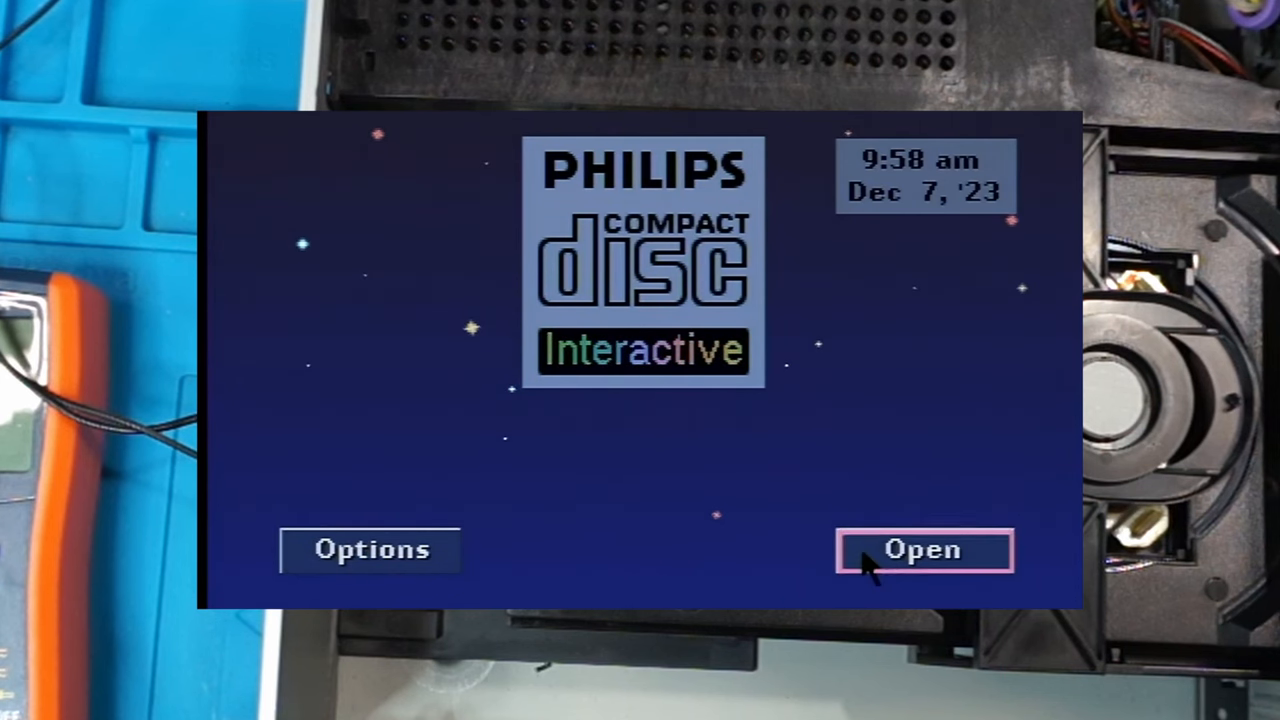
- Eject the tray, insert the disc, close it and start the disc's intro
{"action": "left_click", "coordinate": [922, 550]}
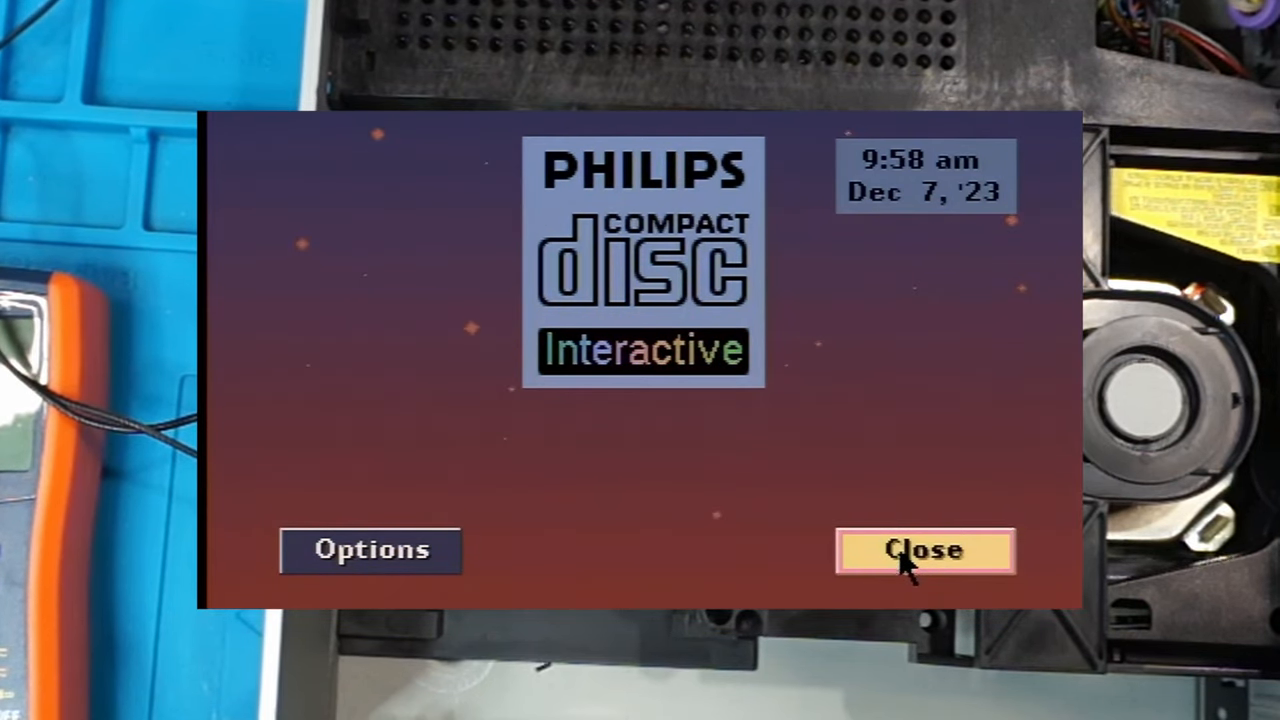
{"action": "left_click", "coordinate": [924, 550]}
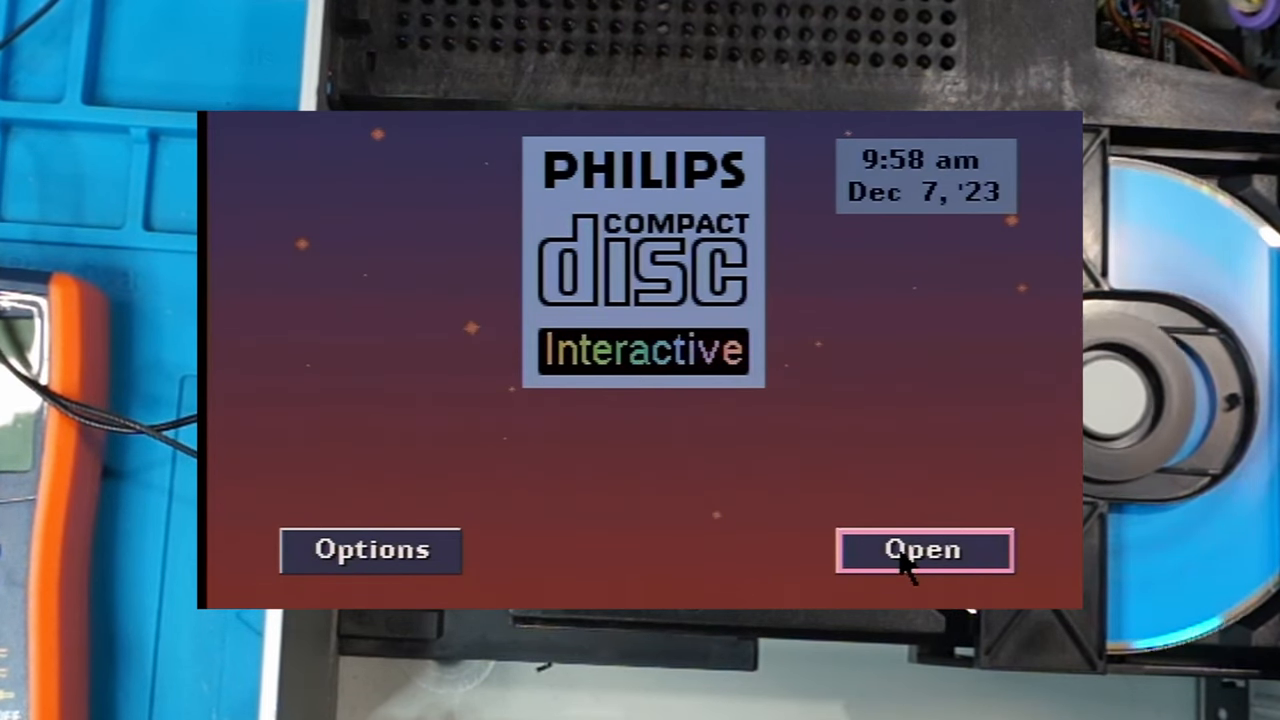
{"action": "left_click", "coordinate": [924, 550]}
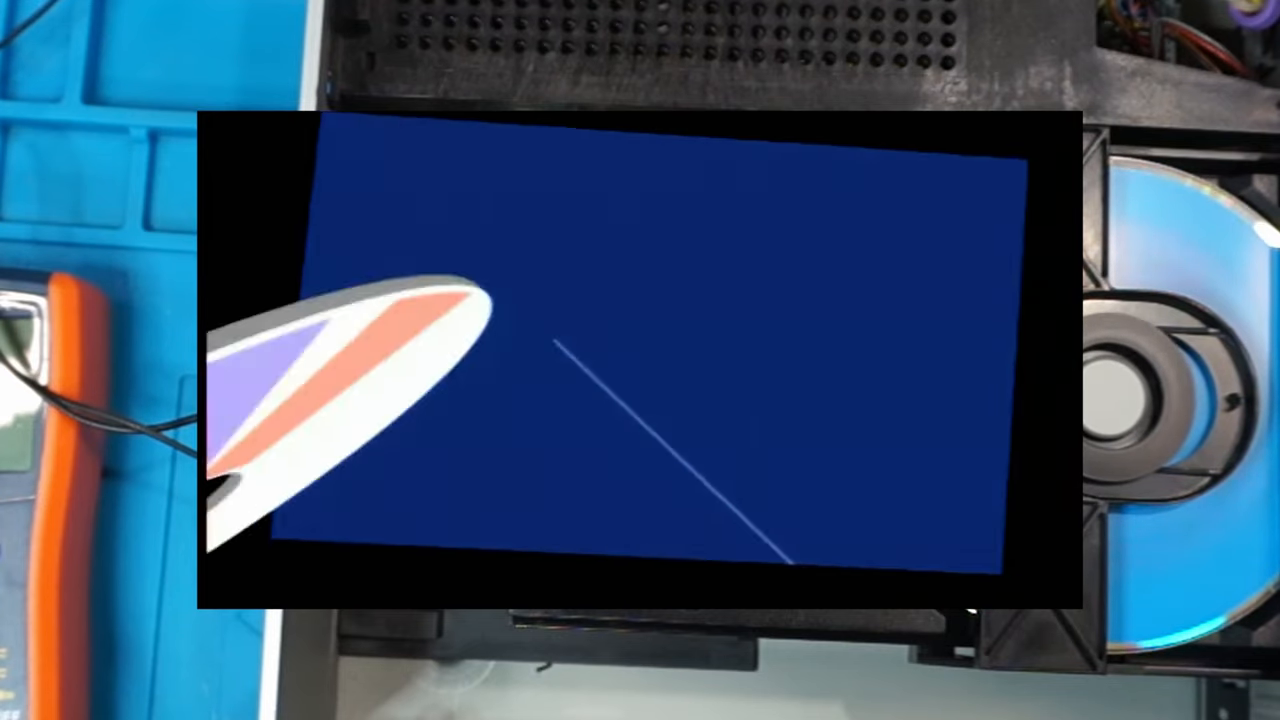